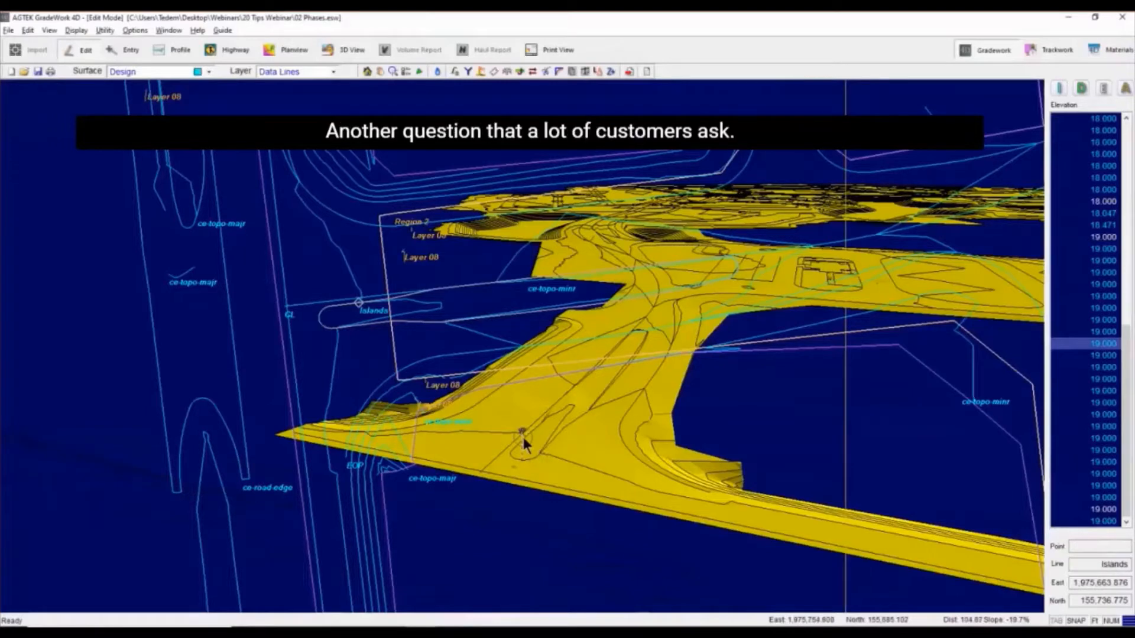
mouse_move(548, 432)
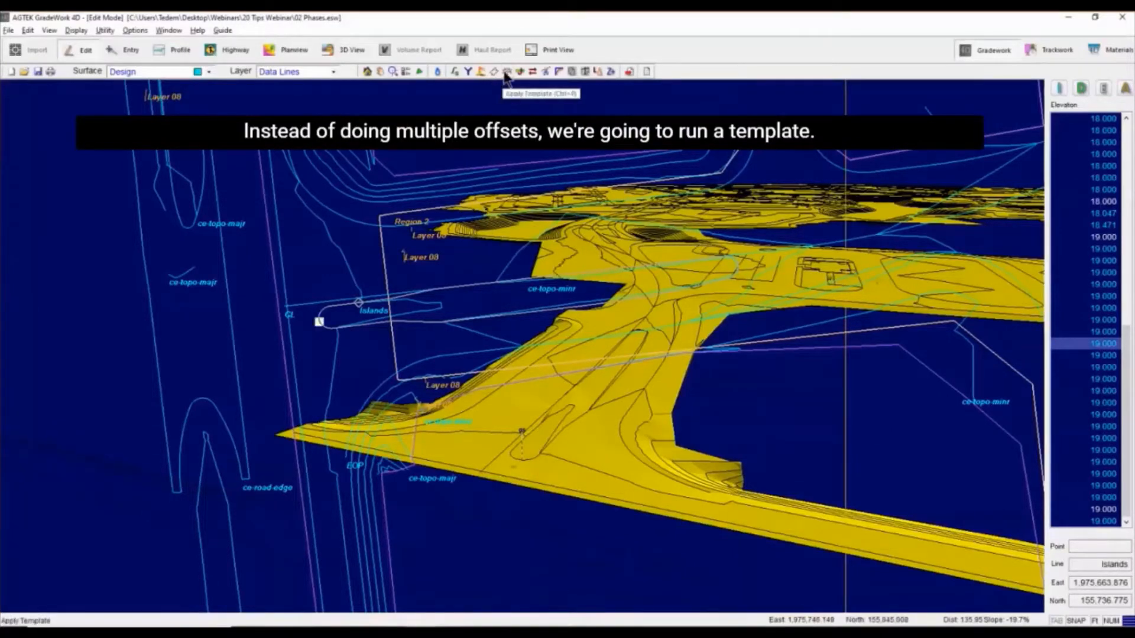
Load the 1 C&G.typ curb-and-gutter template from the Templates folder
click(506, 71)
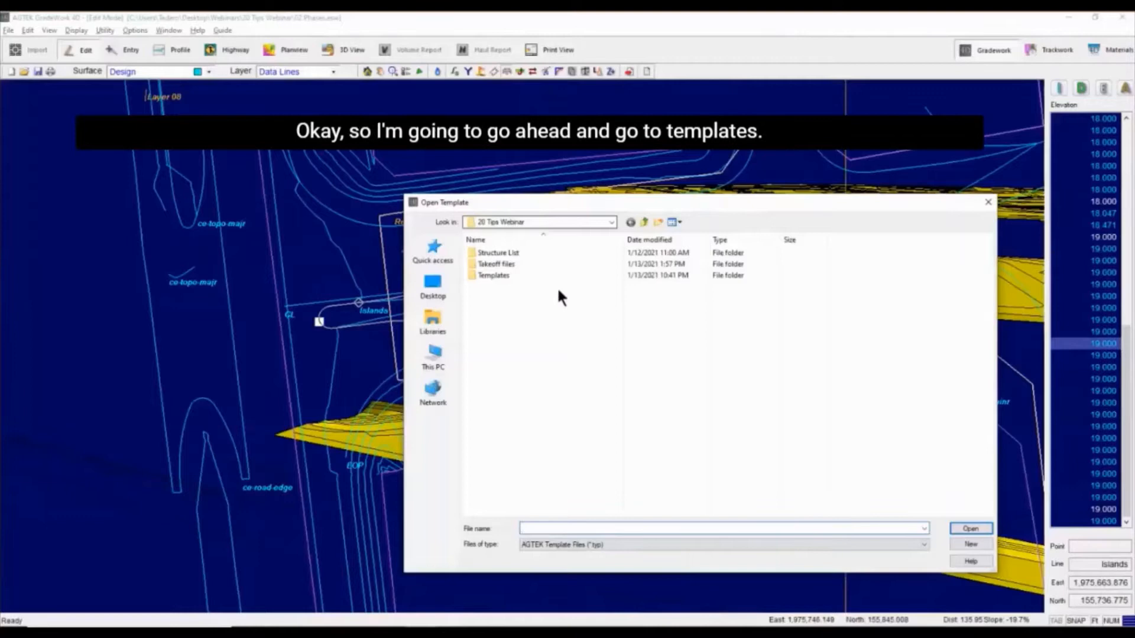
double_click(493, 275)
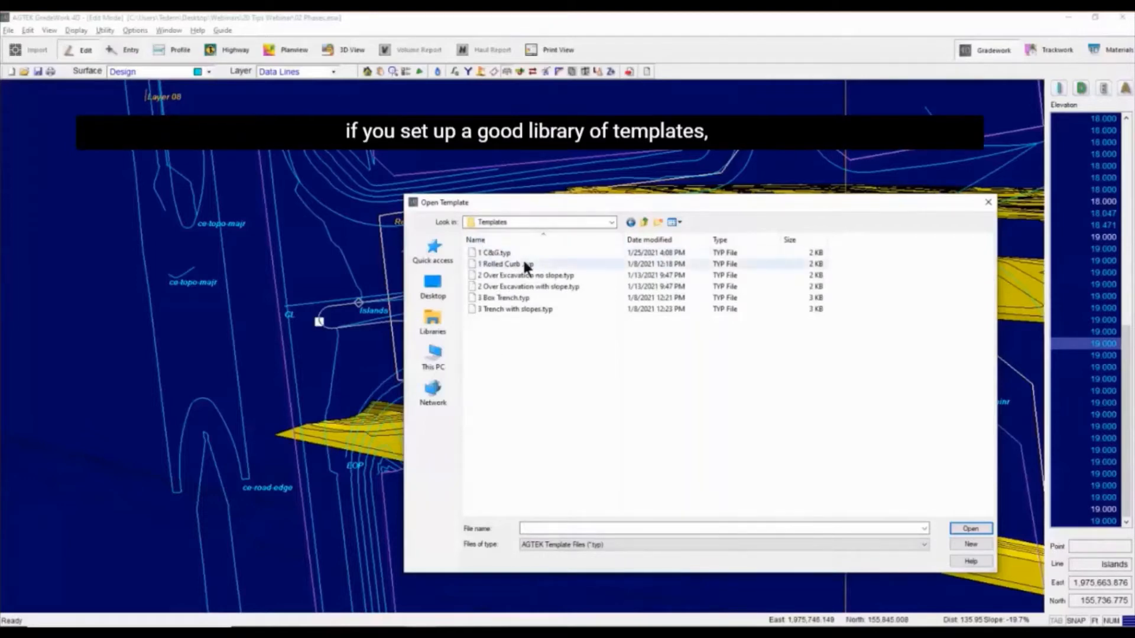
mouse_move(525, 264)
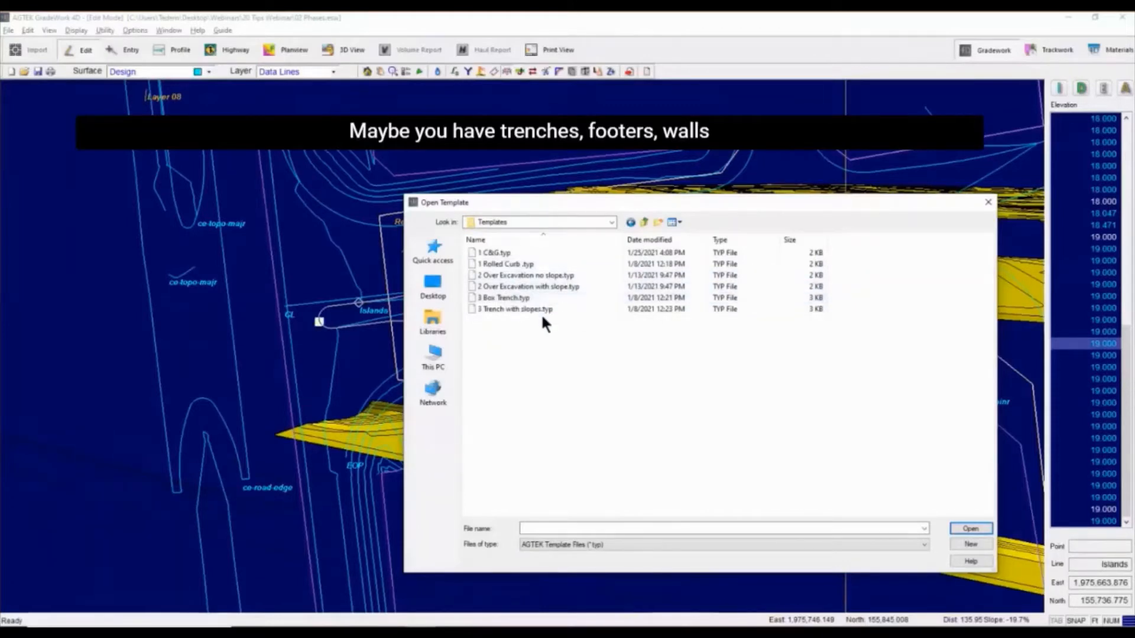
mouse_move(504, 297)
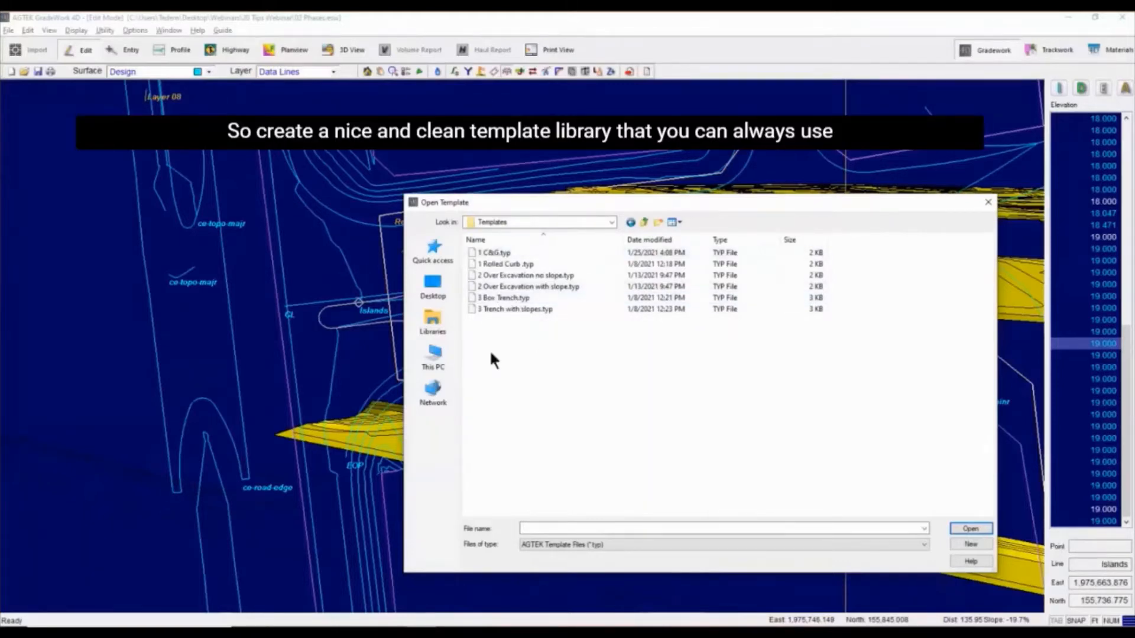
mouse_move(523, 360)
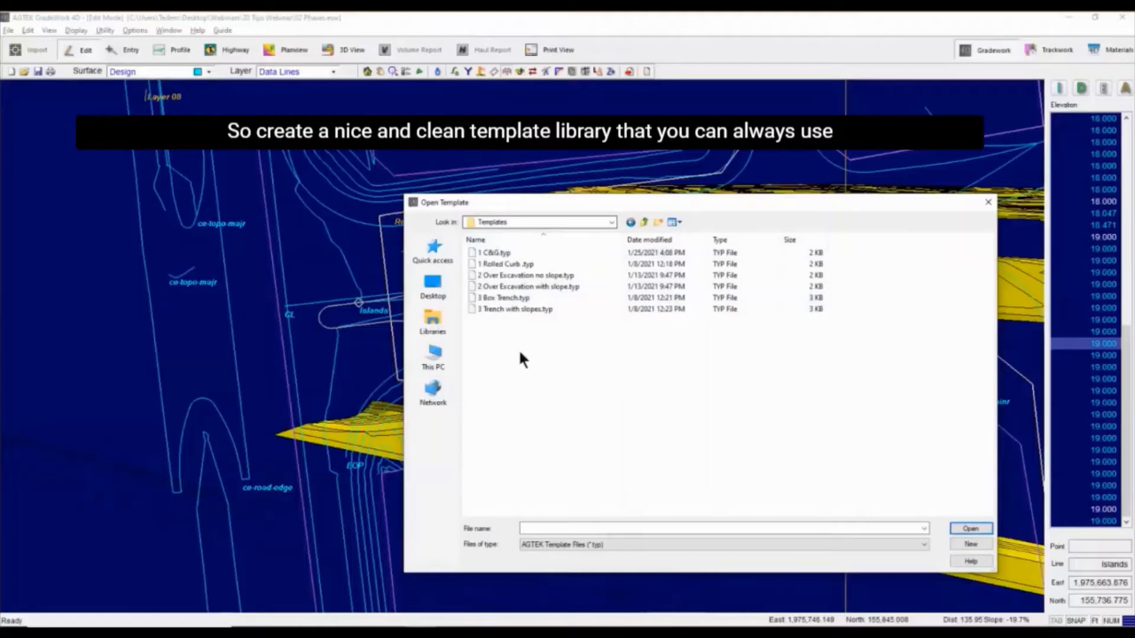
click(495, 252)
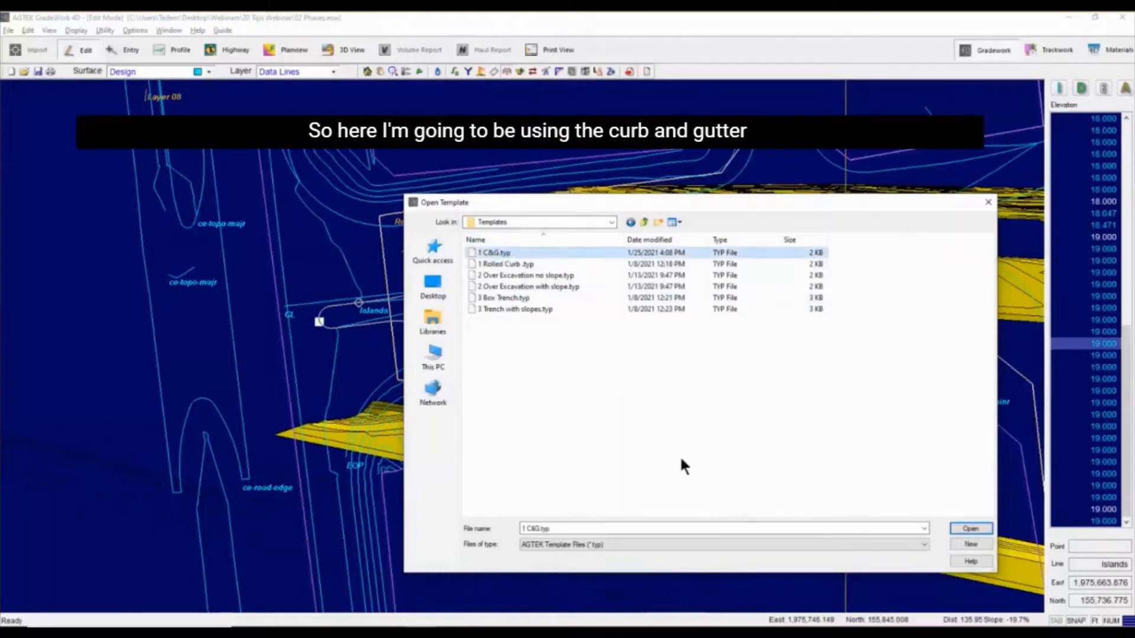
click(970, 528)
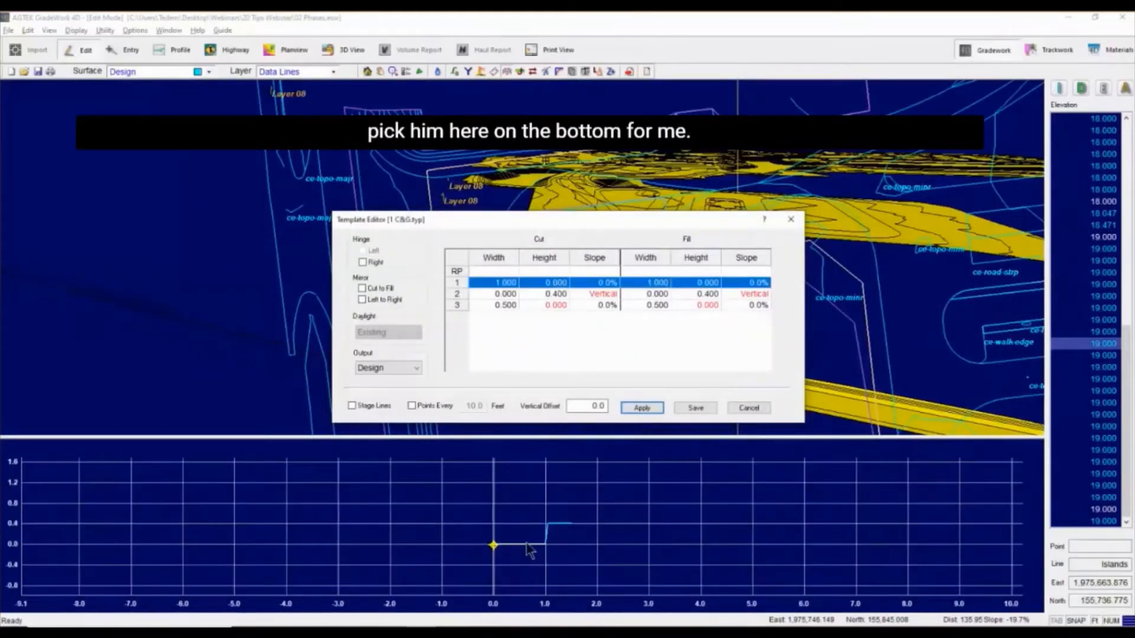
mouse_move(604, 552)
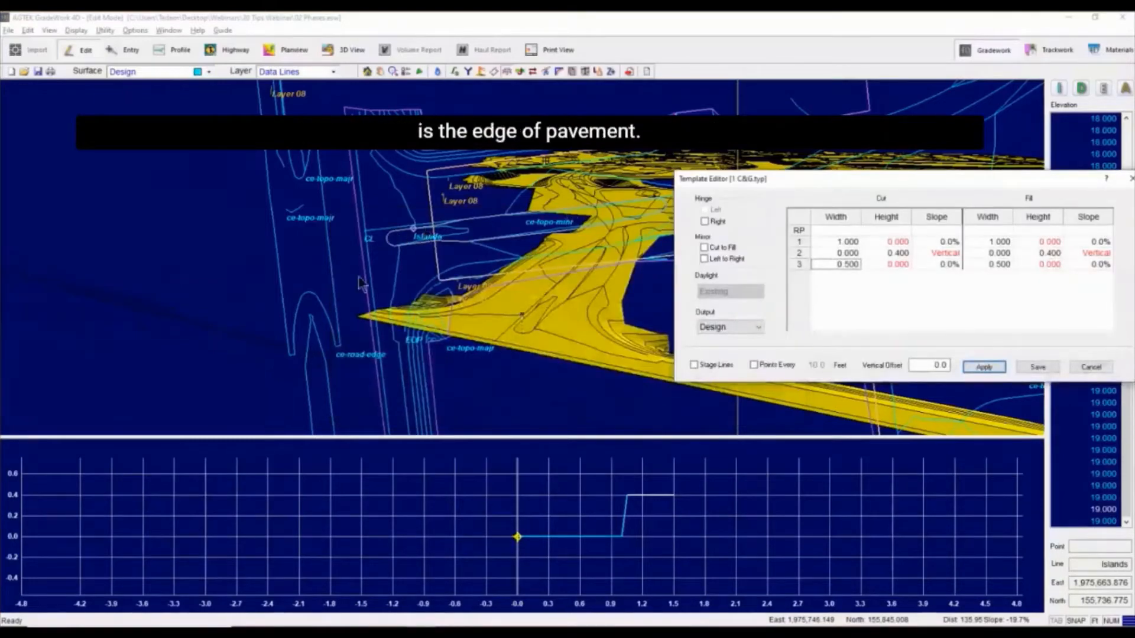
mouse_move(506, 217)
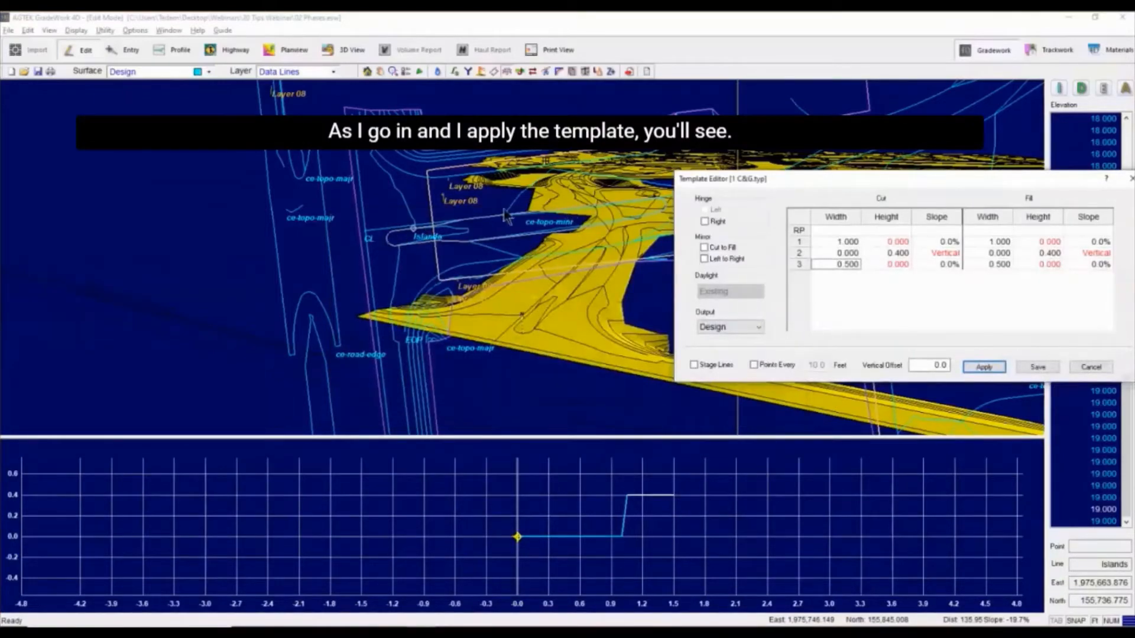
Apply the loaded C&G template profile along the Islands line
click(982, 367)
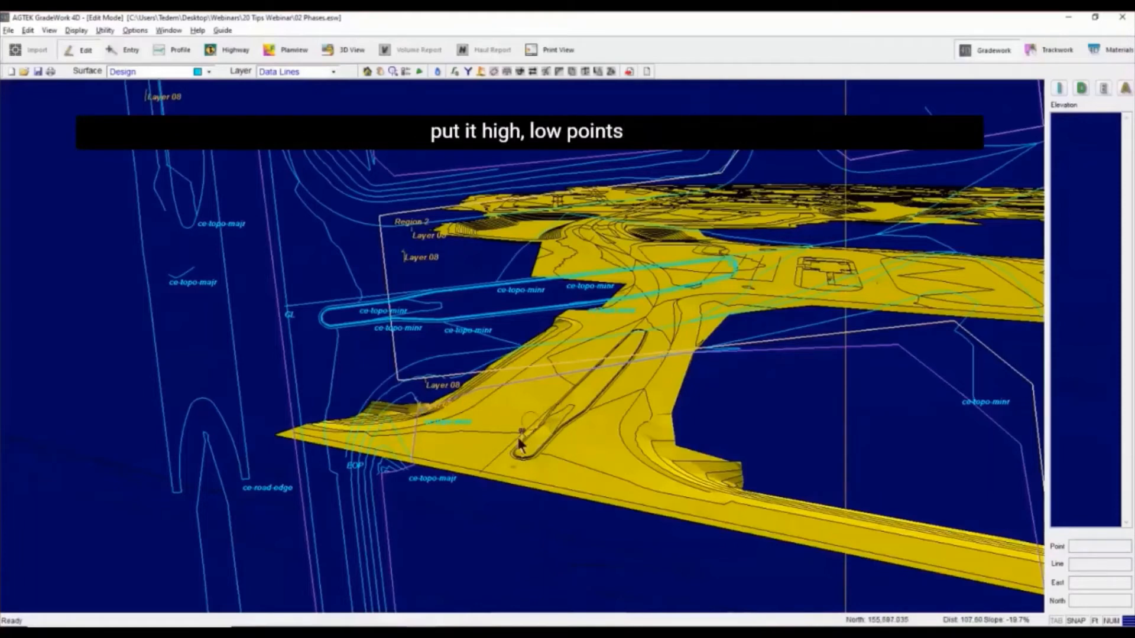
mouse_move(658, 313)
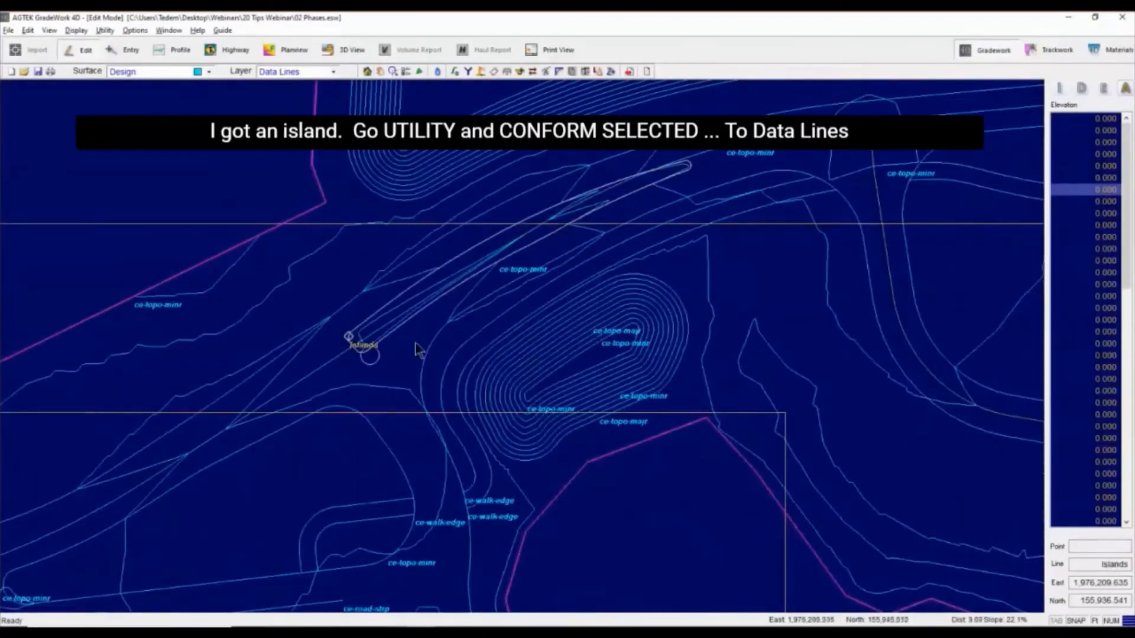
Conform the selected island line to the surrounding data lines
click(104, 29)
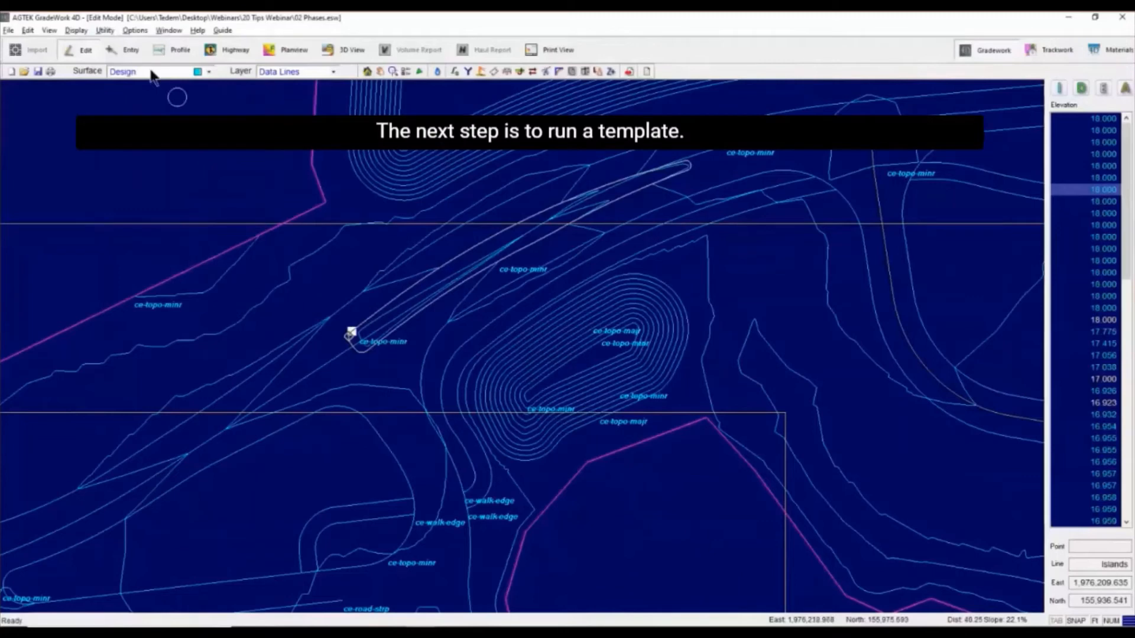
click(507, 71)
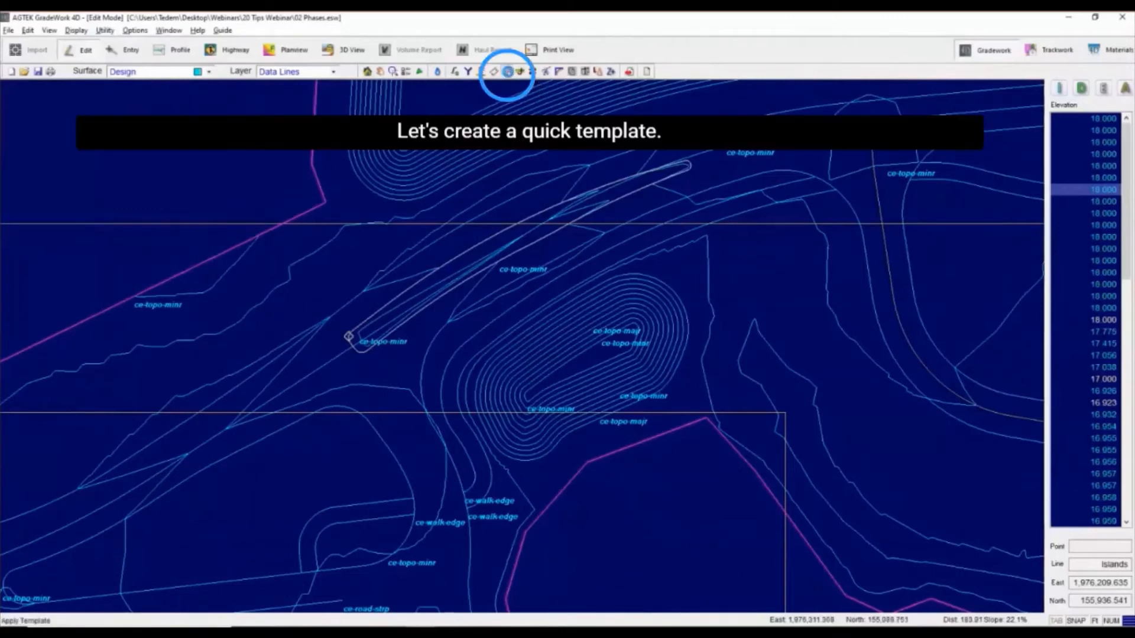
Create a new template using the Sketch Template option
click(507, 71)
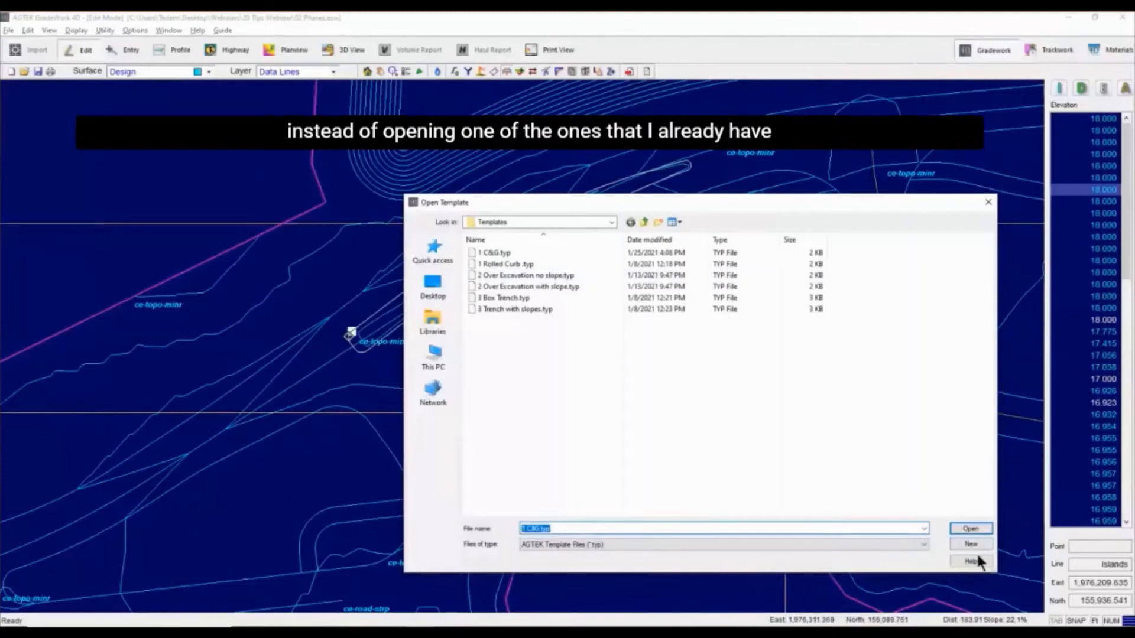
click(970, 544)
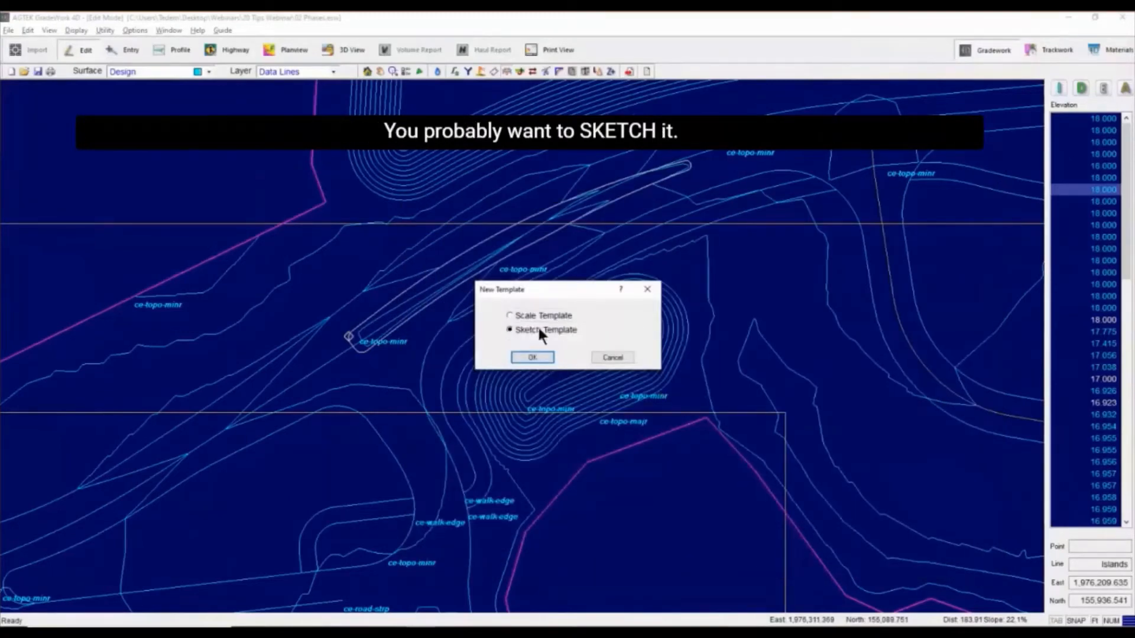
click(532, 357)
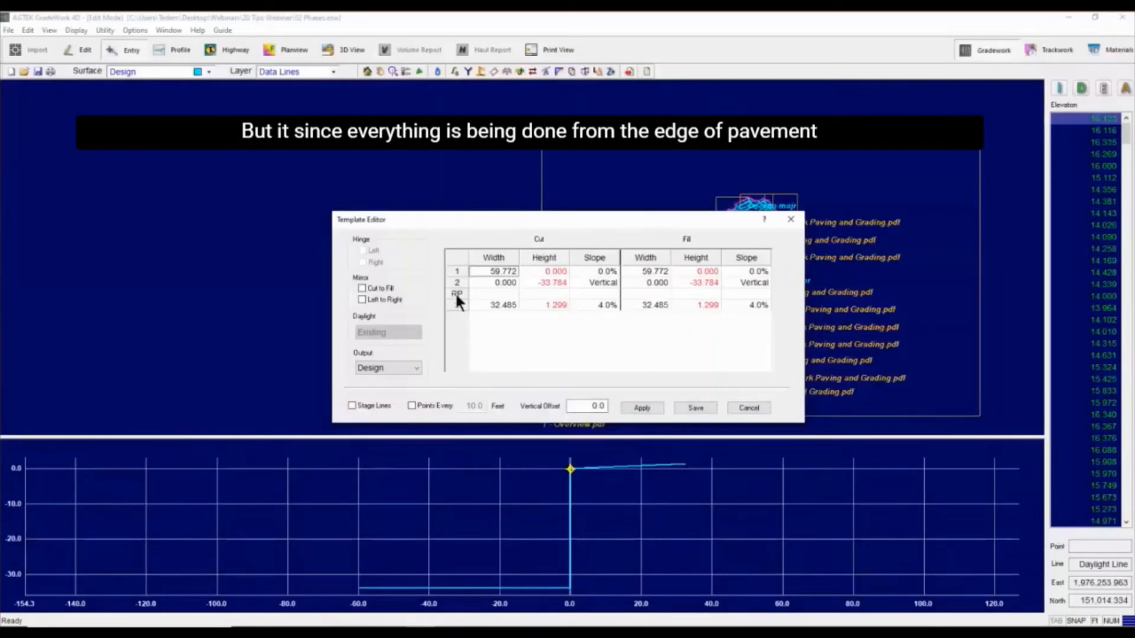
Set the RP at the profile start and enter 1.0 flat, 0.5 rise, 0.5 flat
click(457, 293)
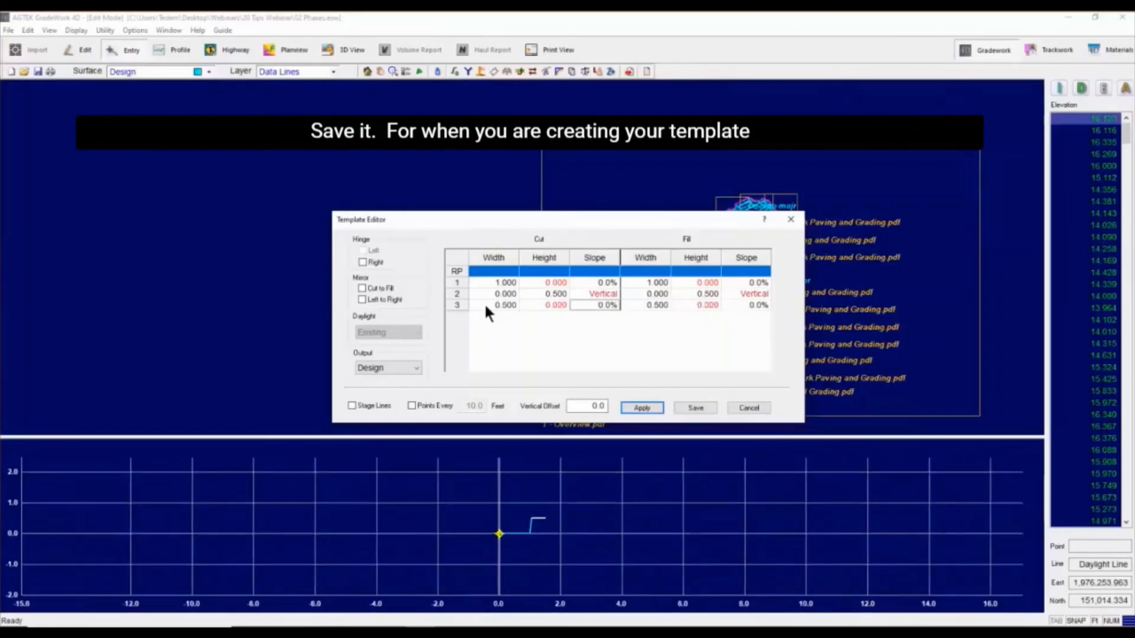
click(641, 407)
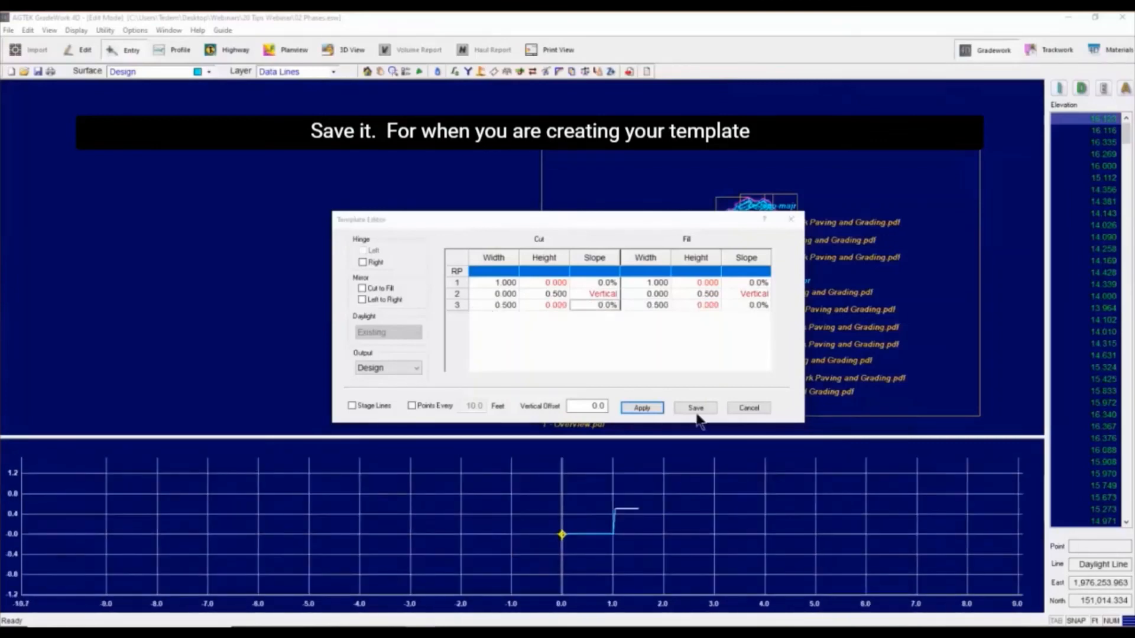
Save the sketched template as 1 C&G.typ, overwriting the existing file
click(693, 408)
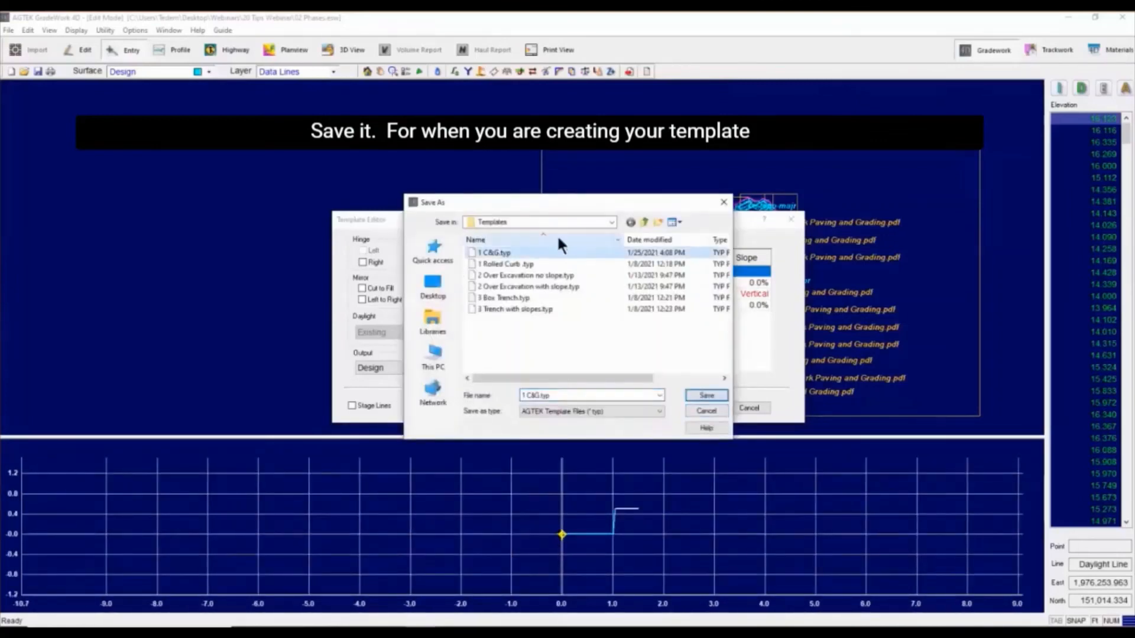
click(705, 395)
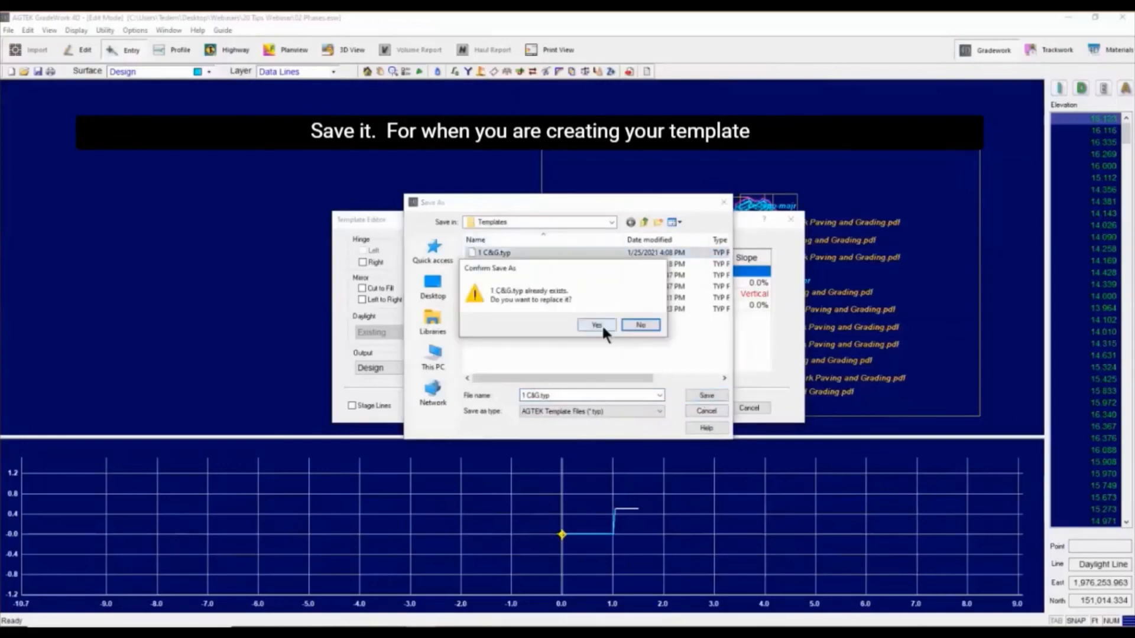
click(596, 325)
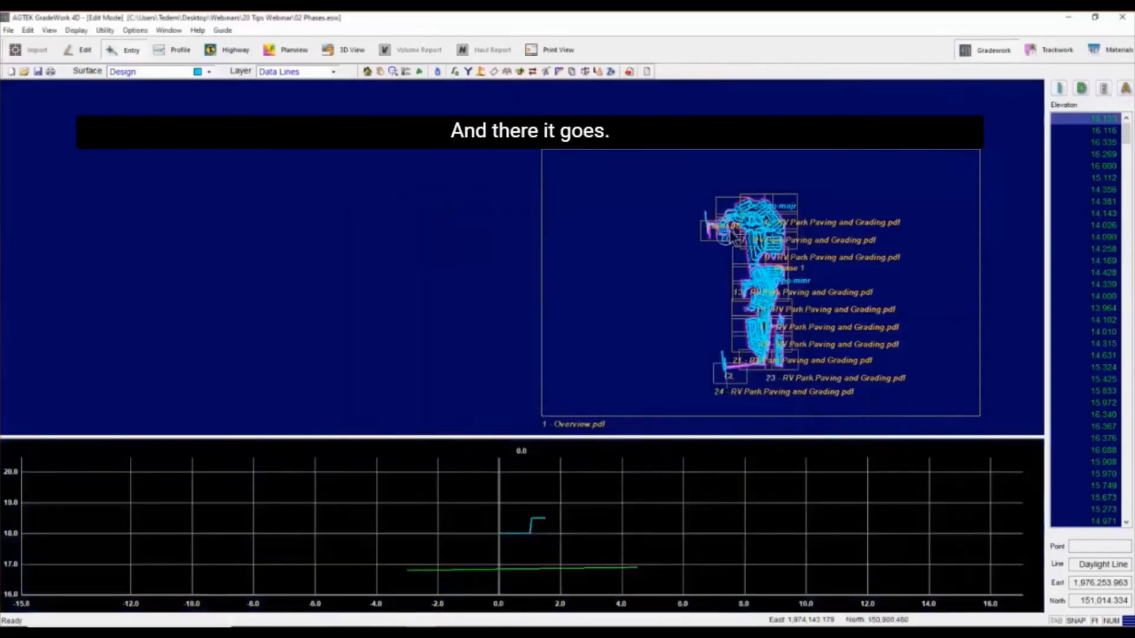